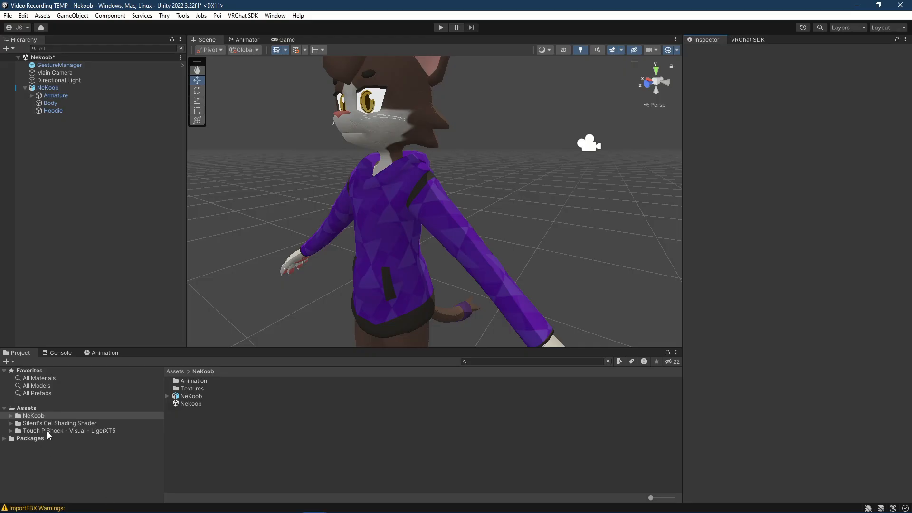
- Inspect the SOLO PiShock prefab, then enter the multi-PiShock prefabs folder
{"action": "left_click", "coordinate": [70, 430]}
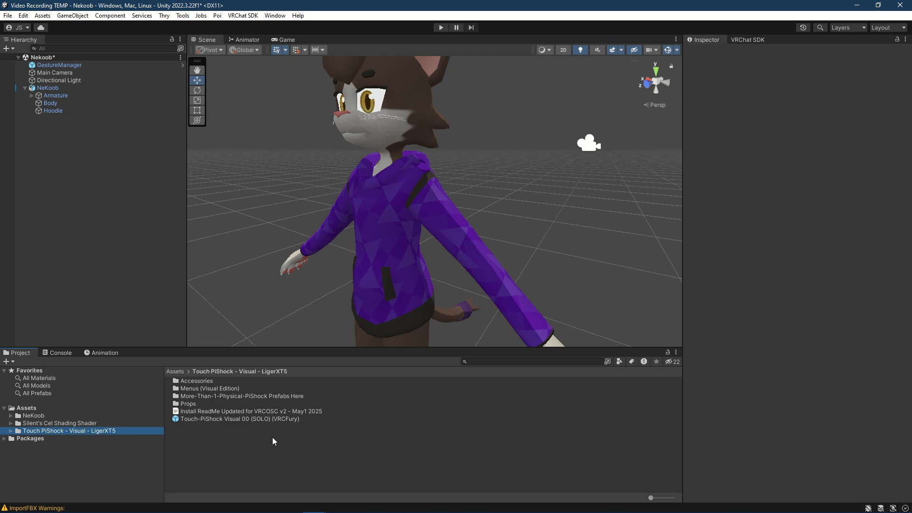
{"action": "mouse_move", "coordinate": [264, 433]}
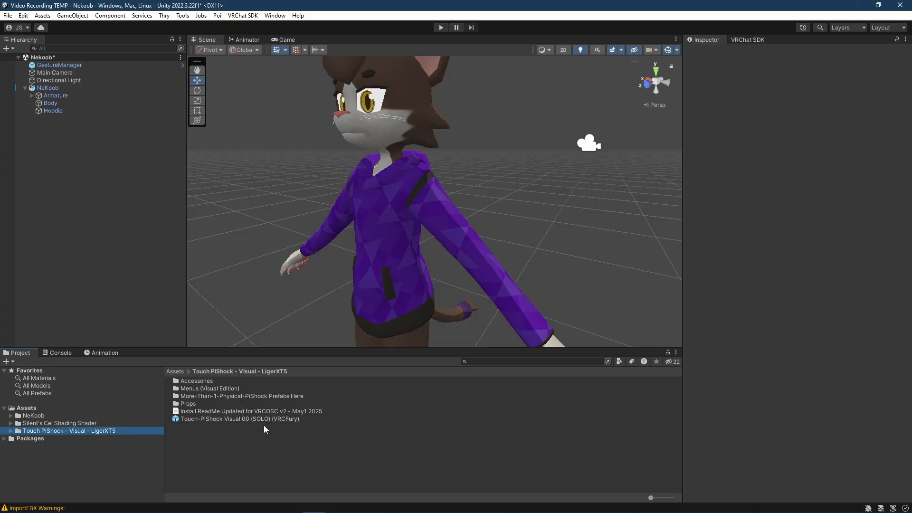
{"action": "left_click", "coordinate": [239, 419]}
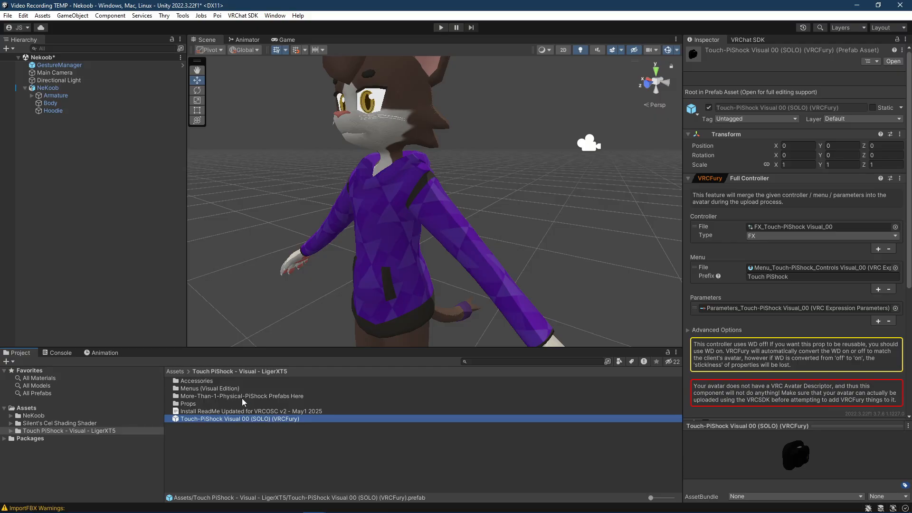
{"action": "mouse_move", "coordinate": [219, 400]}
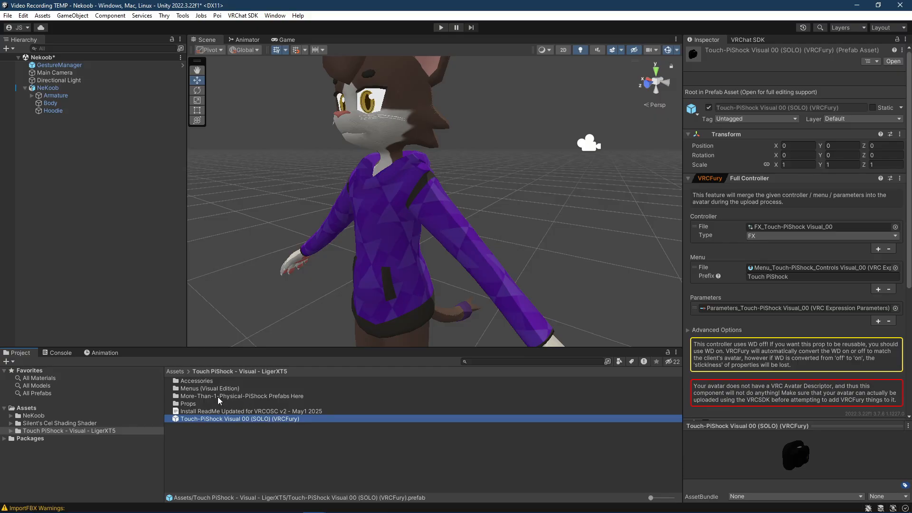
{"action": "double_click", "coordinate": [240, 395]}
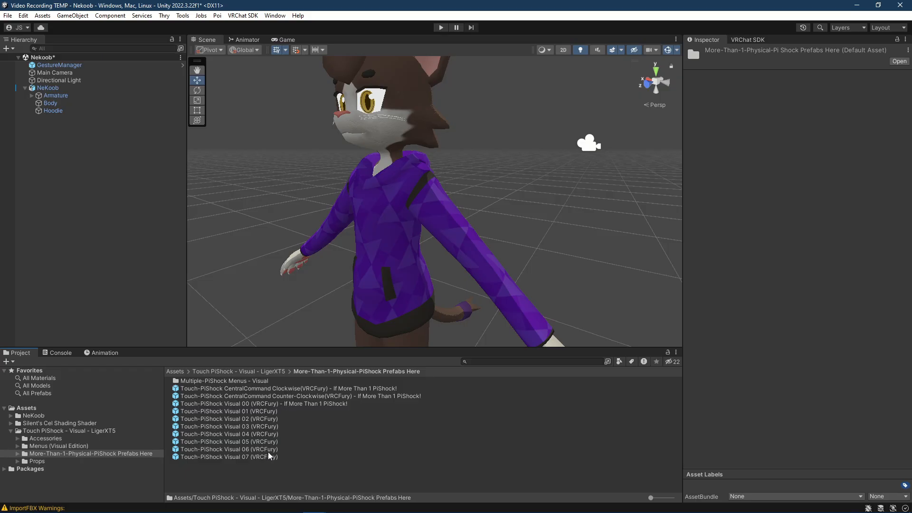
{"action": "mouse_move", "coordinate": [272, 412]}
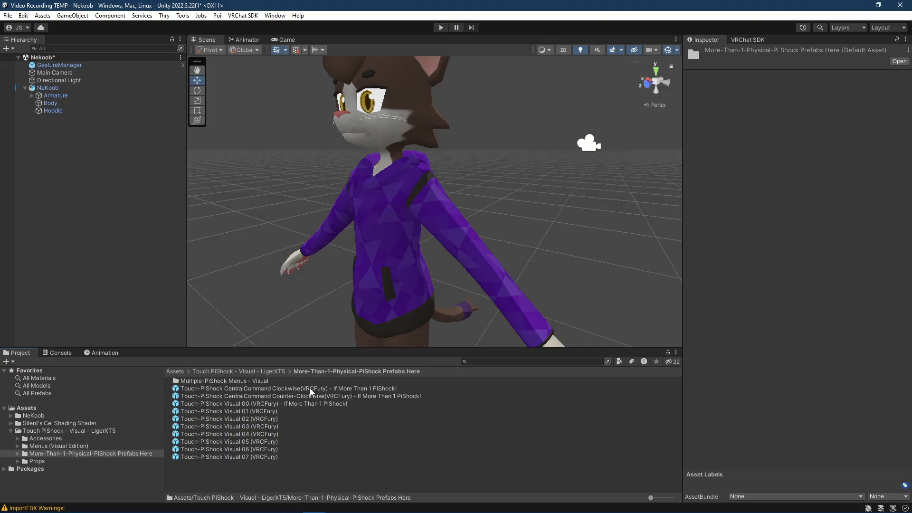
{"action": "mouse_move", "coordinate": [320, 405]}
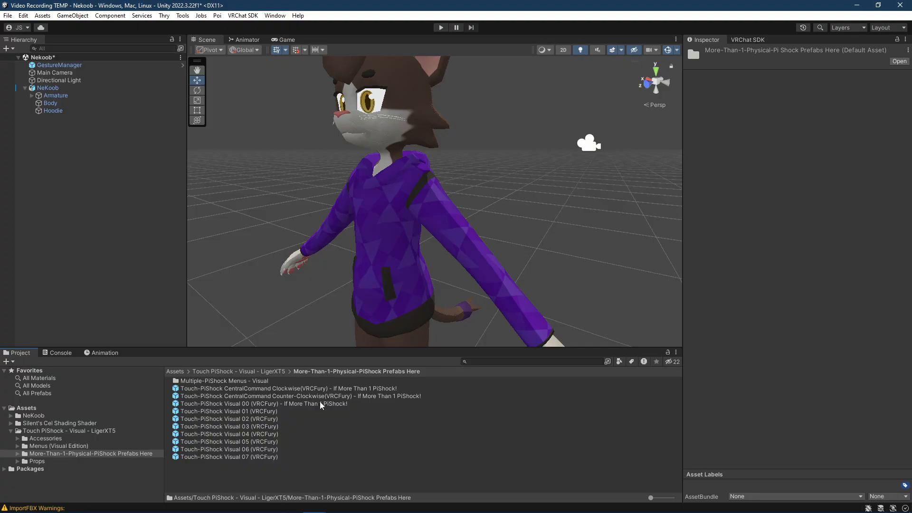
- Inspect the counter-clockwise CentralCommand prefab and expand the avatar's Armature
{"action": "left_click", "coordinate": [302, 395]}
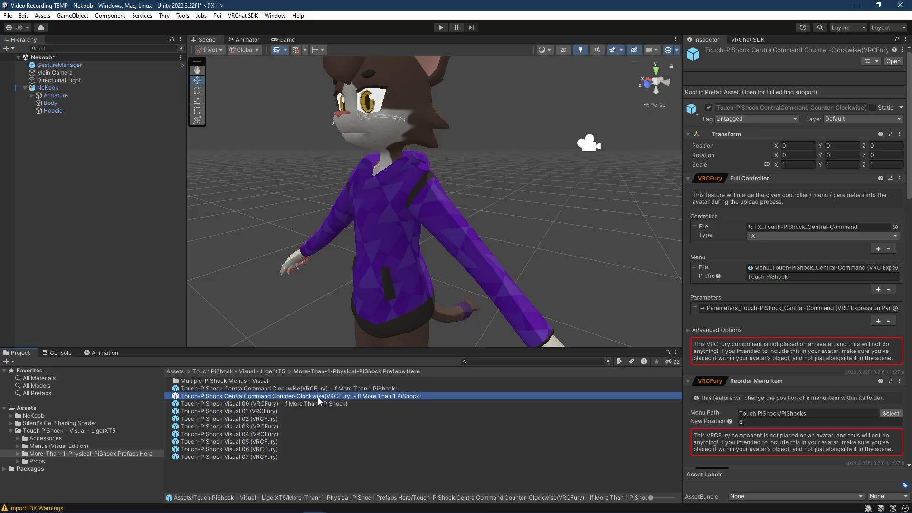
{"action": "mouse_move", "coordinate": [230, 426]}
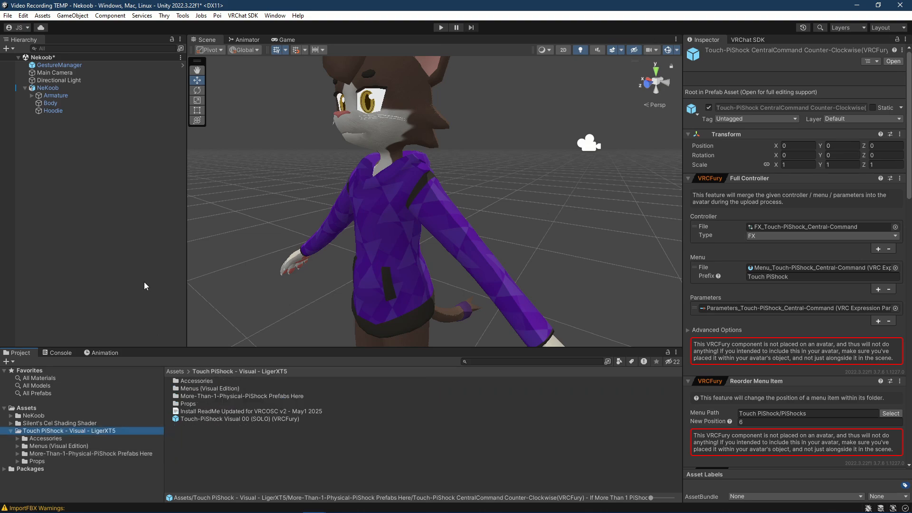
{"action": "left_click", "coordinate": [38, 95]}
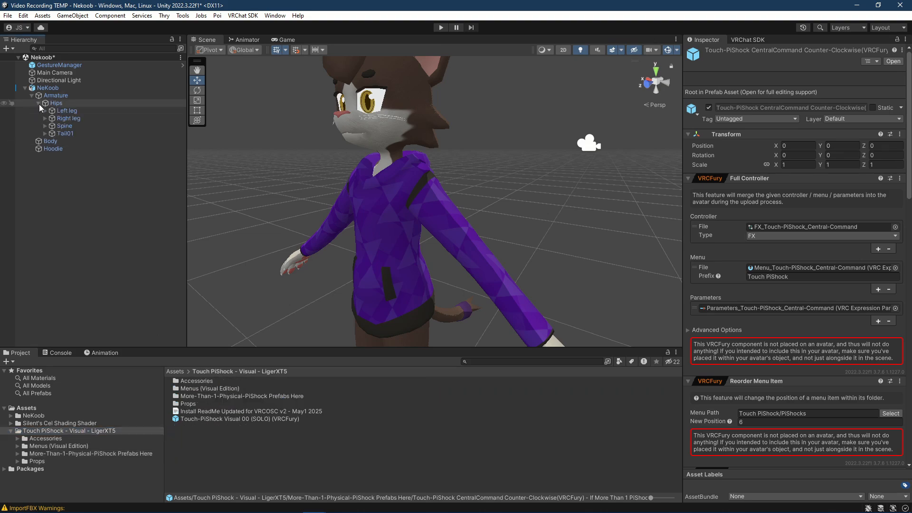
- Expand Spine and Left shoulder to reach the Left arm bone for the SOLO prefab
{"action": "left_click", "coordinate": [64, 126]}
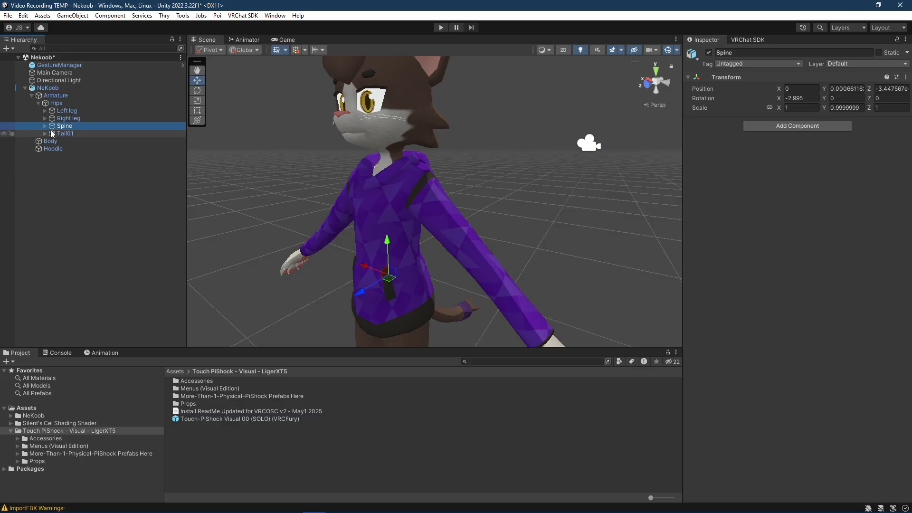
{"action": "left_click", "coordinate": [45, 125]}
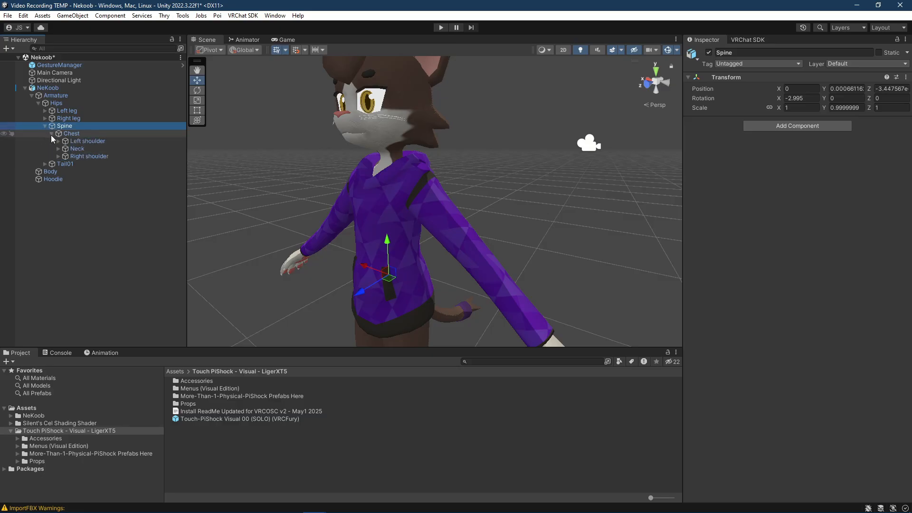
{"action": "left_click", "coordinate": [87, 148]}
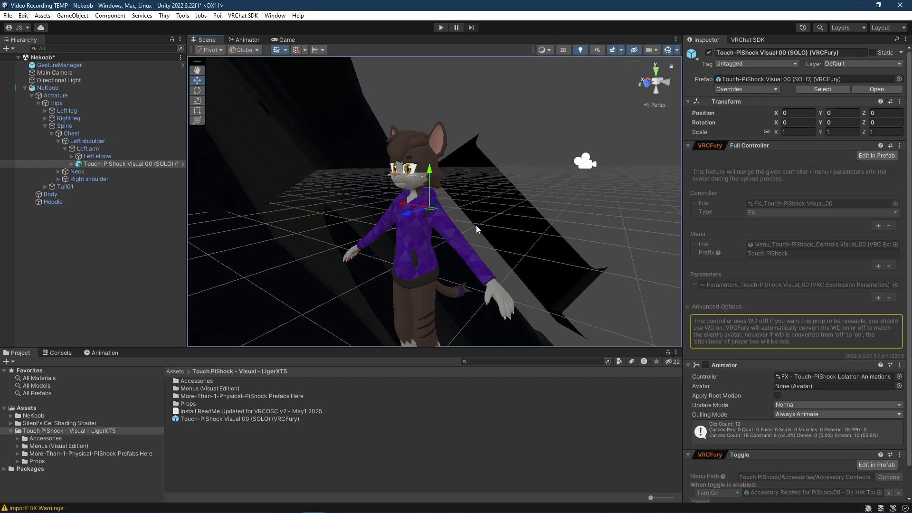
{"action": "mouse_move", "coordinate": [498, 222]}
{"action": "type", "text": "-8.762"}
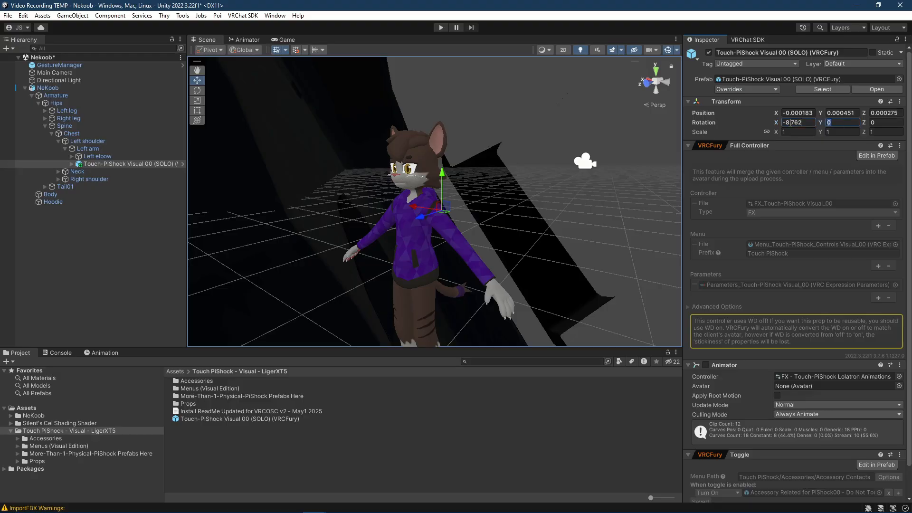
- Set the prefab's Rotation Y to -42.731 in the Transform
{"action": "type", "text": "-42"}
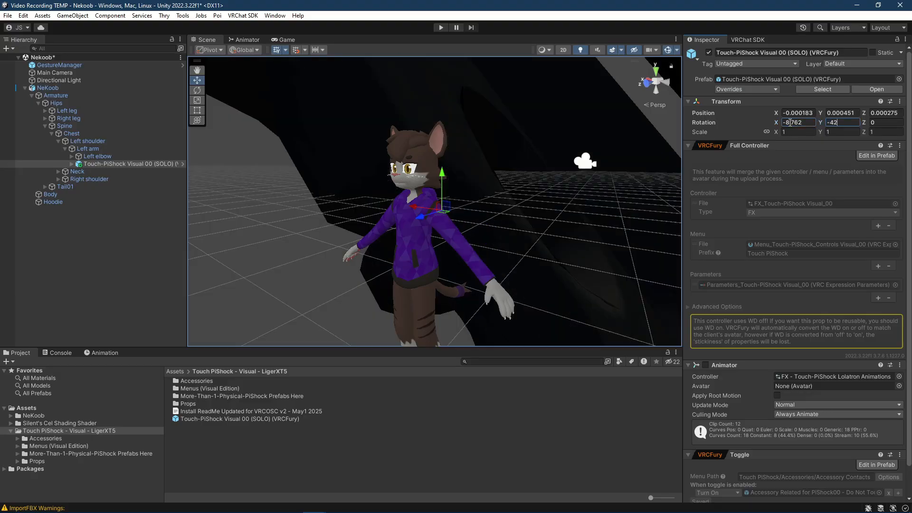
{"action": "type", "text": "-42.731"}
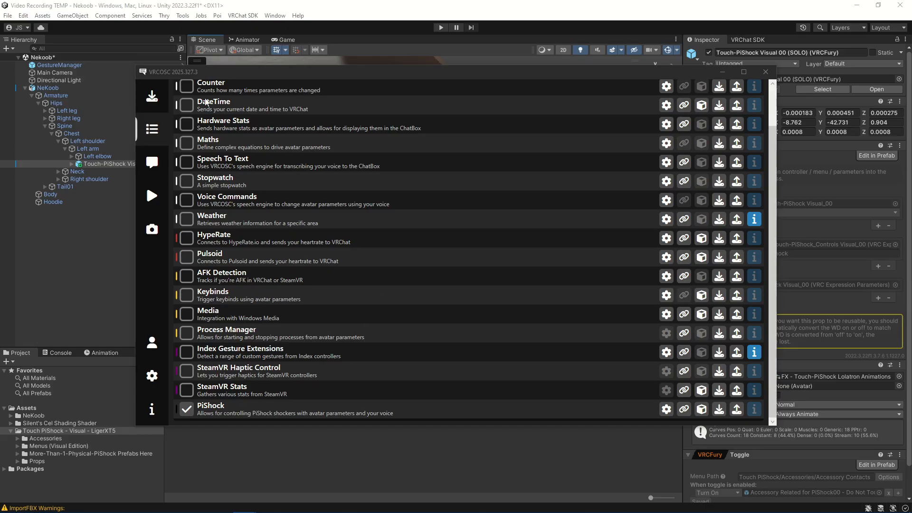
{"action": "mouse_move", "coordinate": [169, 80]}
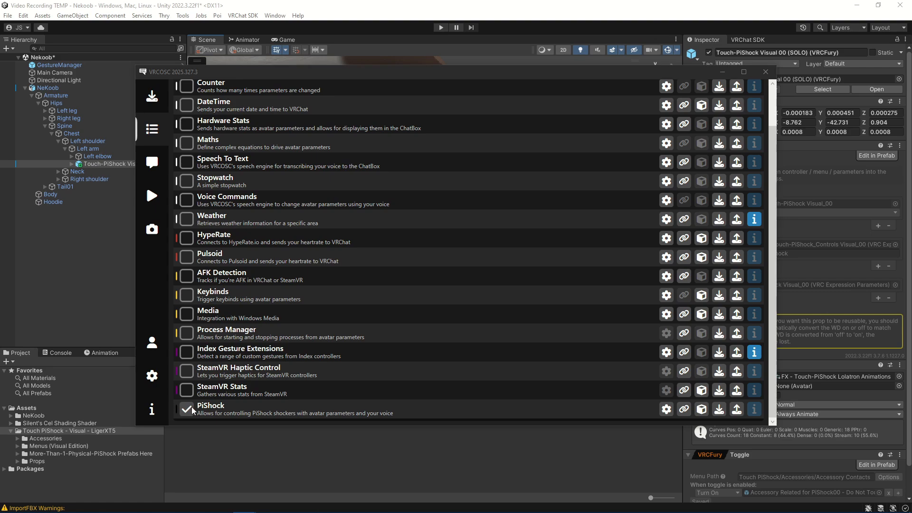
- Enter the PiShock module's settings and Group 01's settings
{"action": "left_click", "coordinate": [664, 409]}
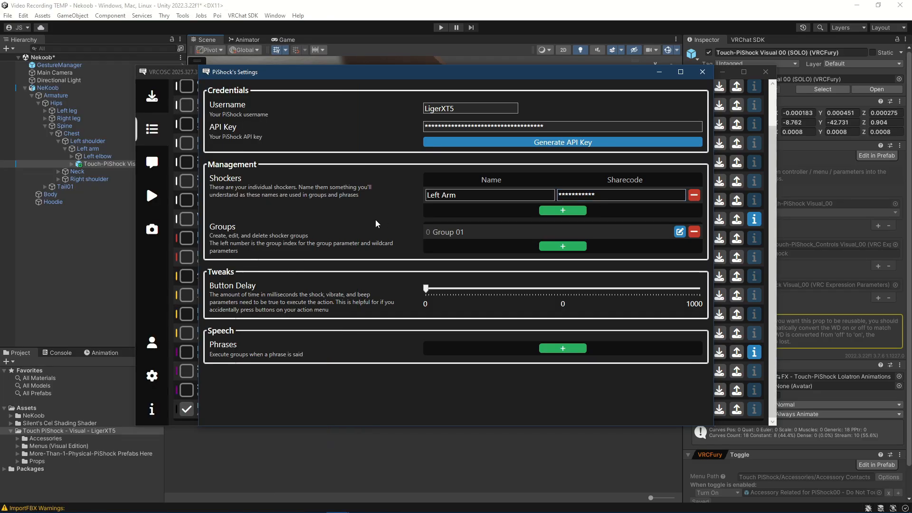
{"action": "mouse_move", "coordinate": [302, 247]}
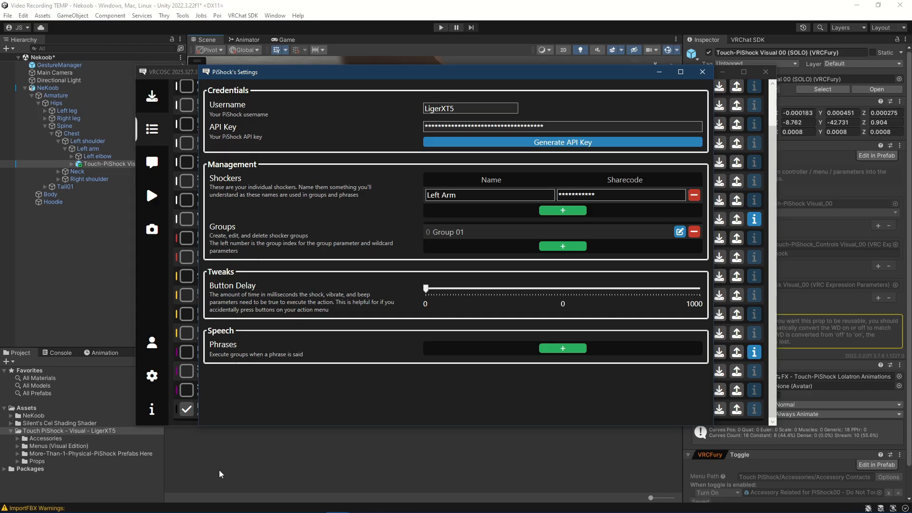
{"action": "mouse_move", "coordinate": [424, 231]}
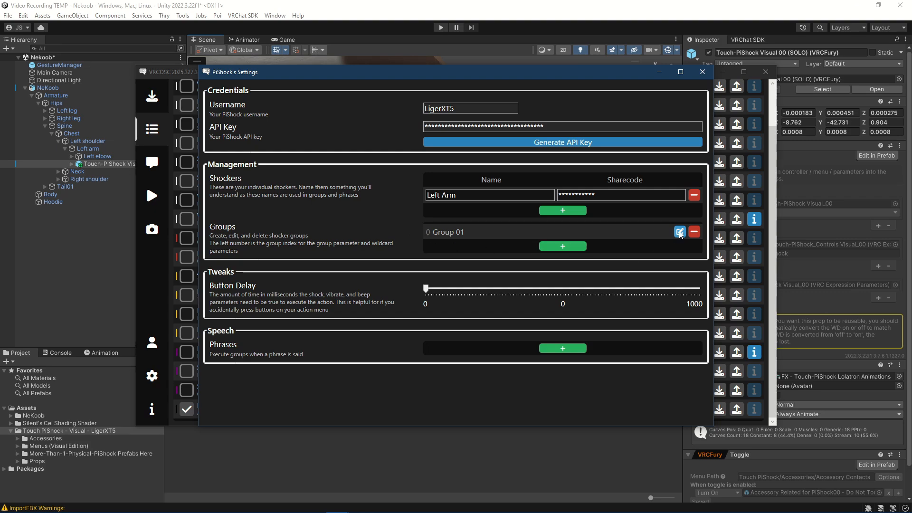
{"action": "left_click", "coordinate": [679, 232]}
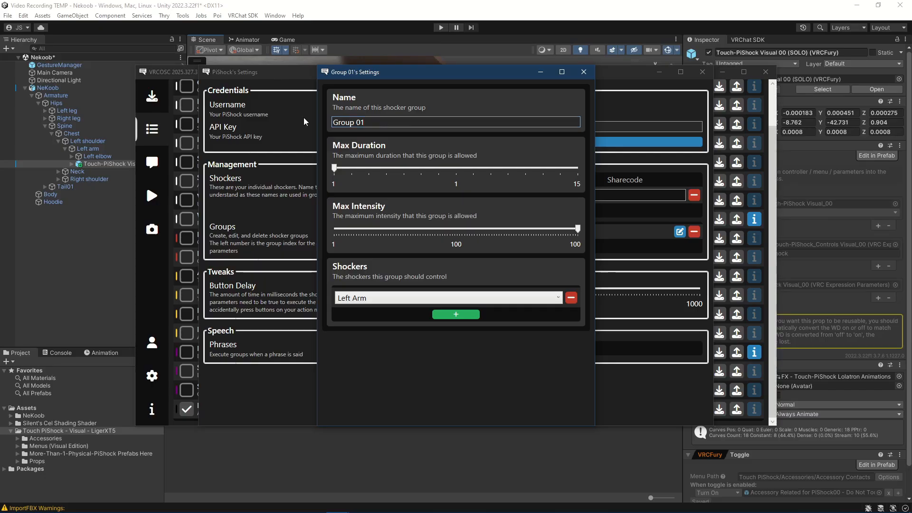
{"action": "mouse_move", "coordinate": [408, 223]}
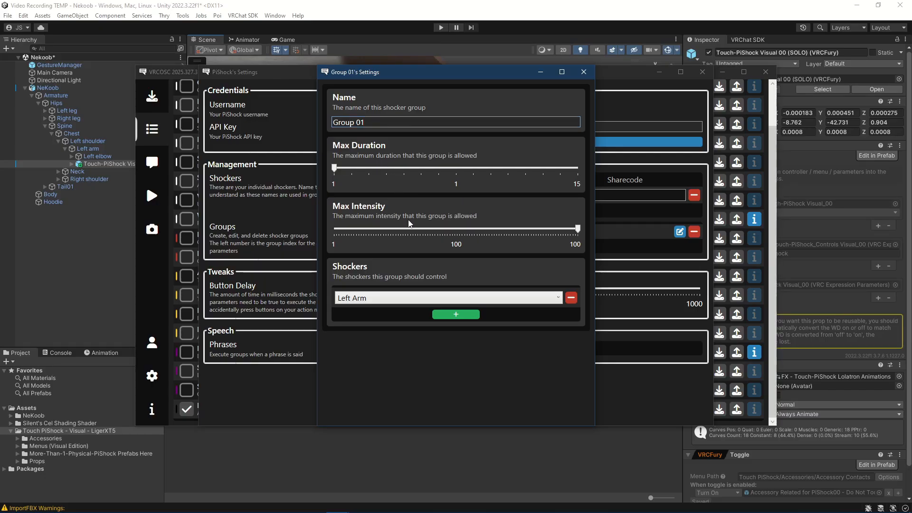
{"action": "mouse_move", "coordinate": [342, 183]}
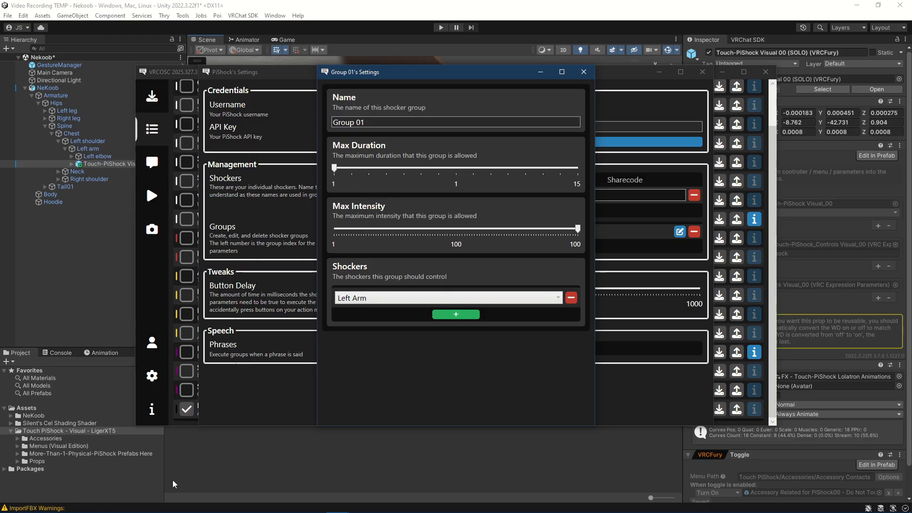
{"action": "mouse_move", "coordinate": [211, 476]}
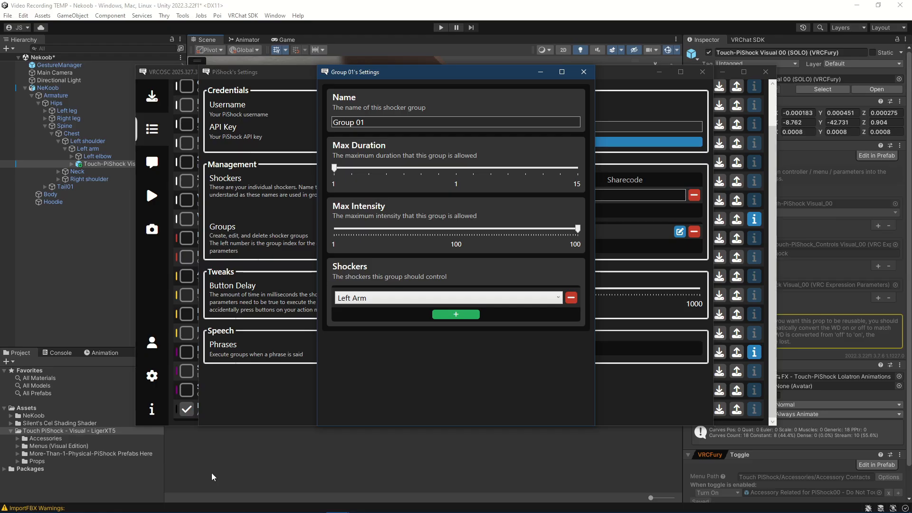
{"action": "mouse_move", "coordinate": [557, 226]}
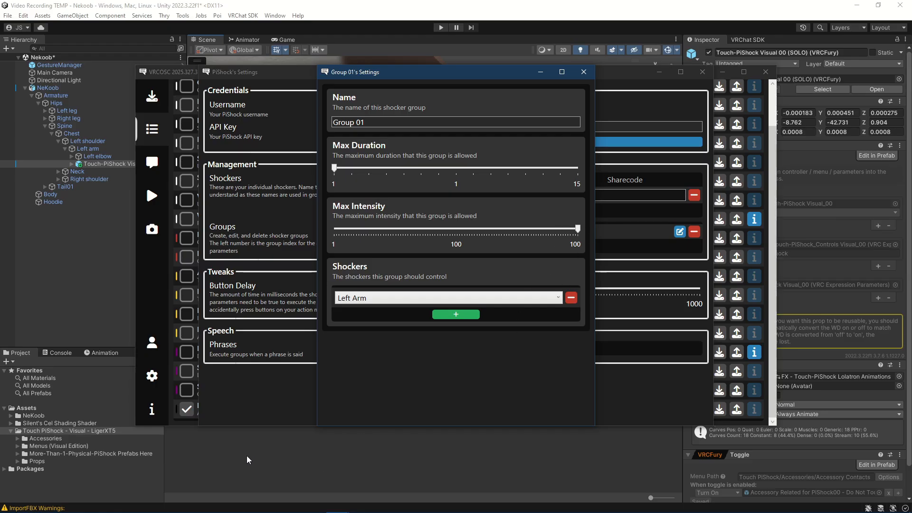
{"action": "mouse_move", "coordinate": [251, 458]}
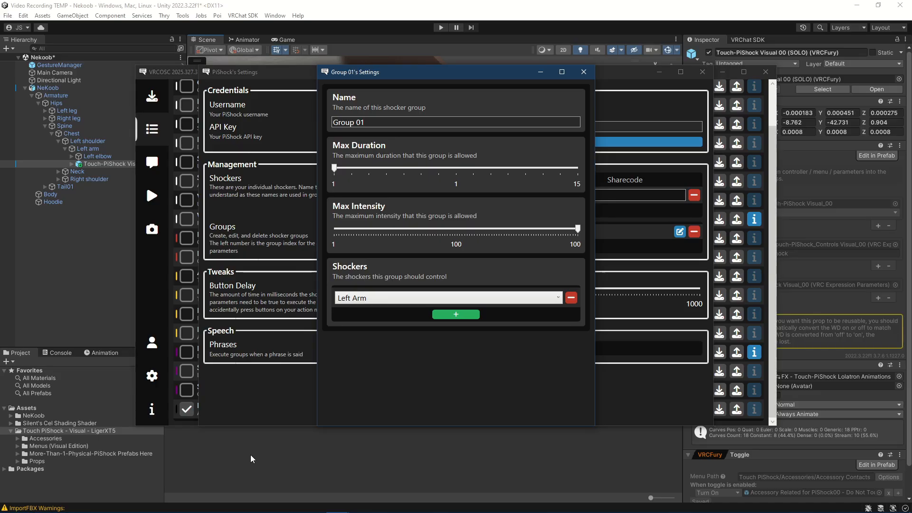
{"action": "mouse_move", "coordinate": [457, 236]}
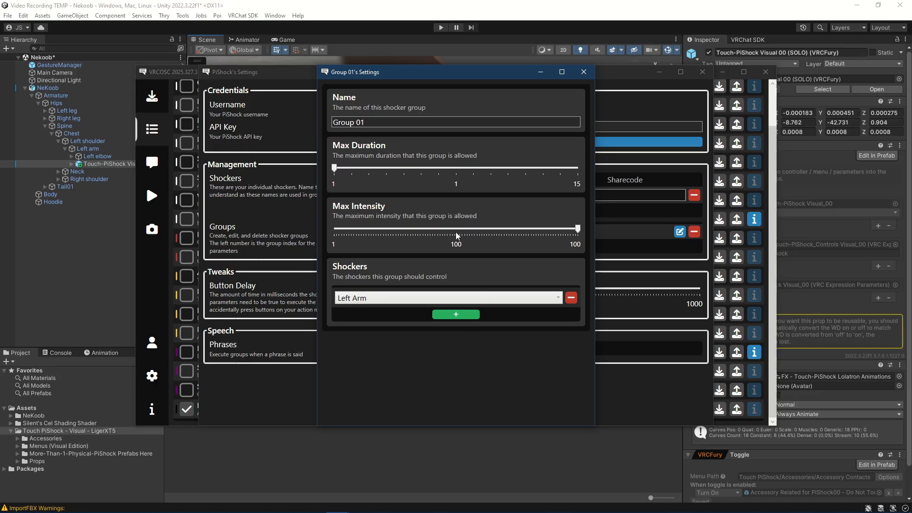
- Try Group 01's maximum intensity at 50, then return it to 100
{"action": "left_click_drag", "start_coordinate": [576, 228], "coordinate": [573, 228]}
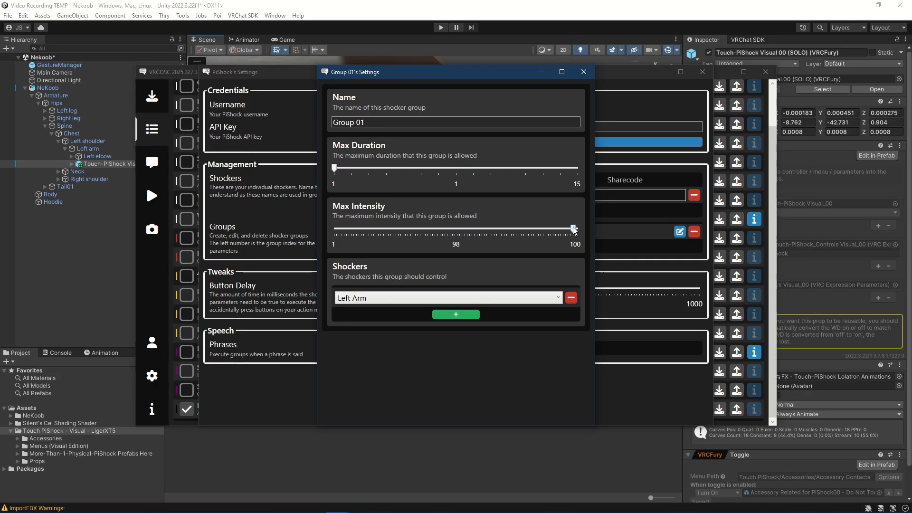
{"action": "left_click_drag", "start_coordinate": [573, 228], "coordinate": [455, 228]}
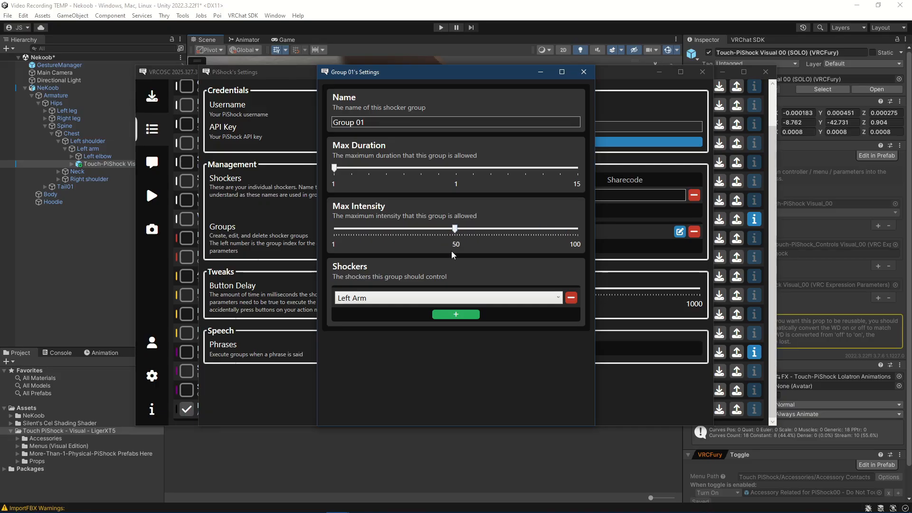
{"action": "mouse_move", "coordinate": [389, 236]}
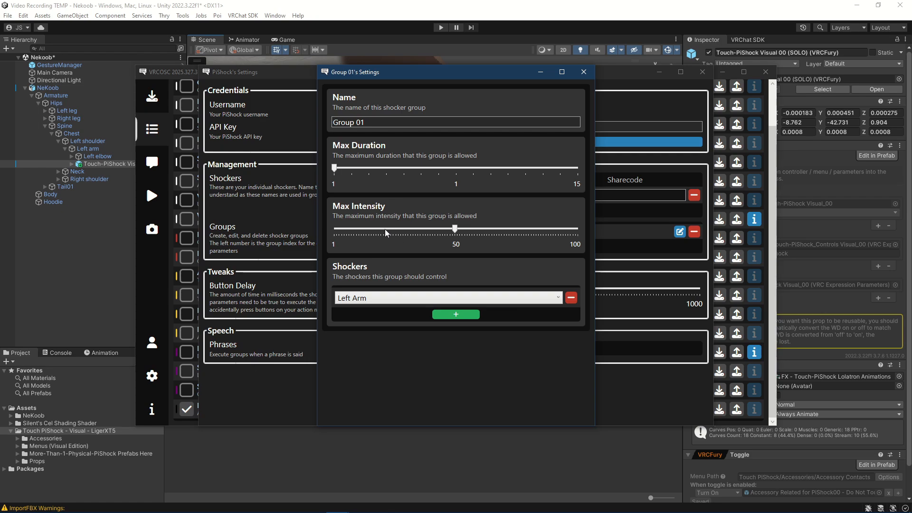
{"action": "mouse_move", "coordinate": [392, 248]}
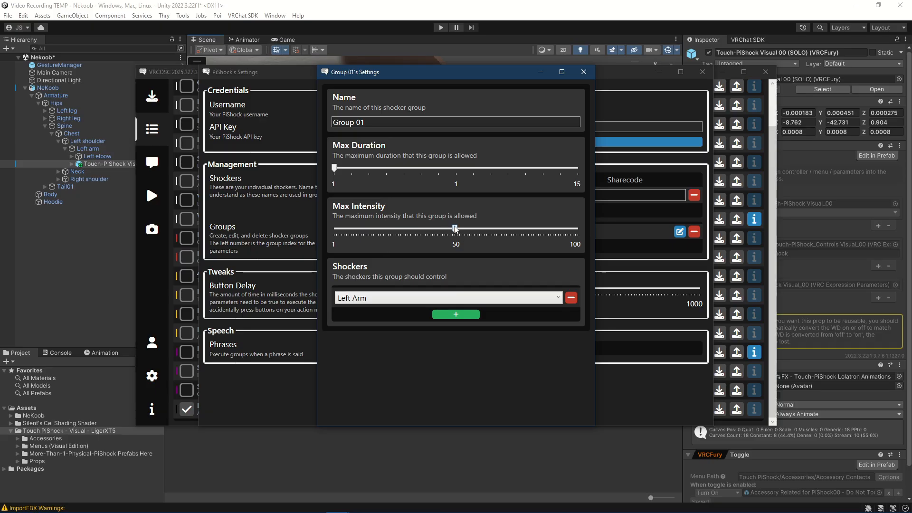
{"action": "left_click_drag", "start_coordinate": [455, 227], "coordinate": [577, 227]}
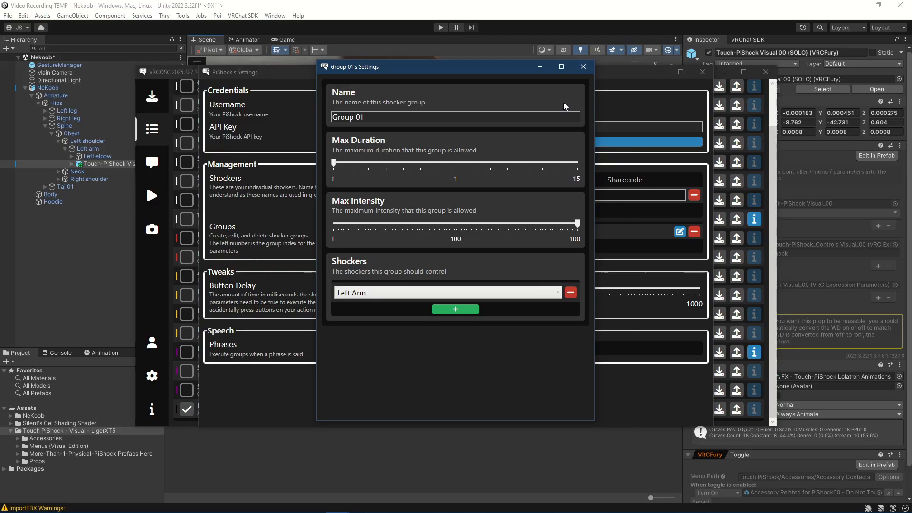
{"action": "mouse_move", "coordinate": [244, 246]}
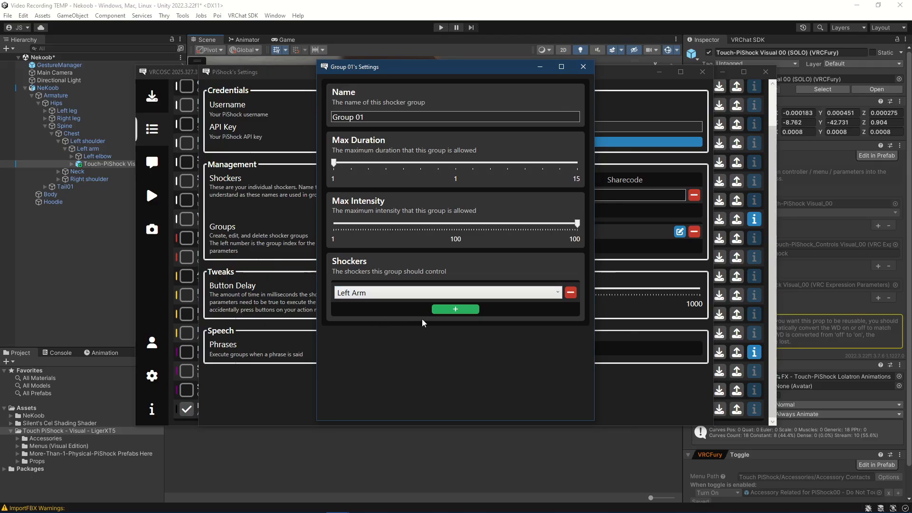
{"action": "mouse_move", "coordinate": [567, 90]}
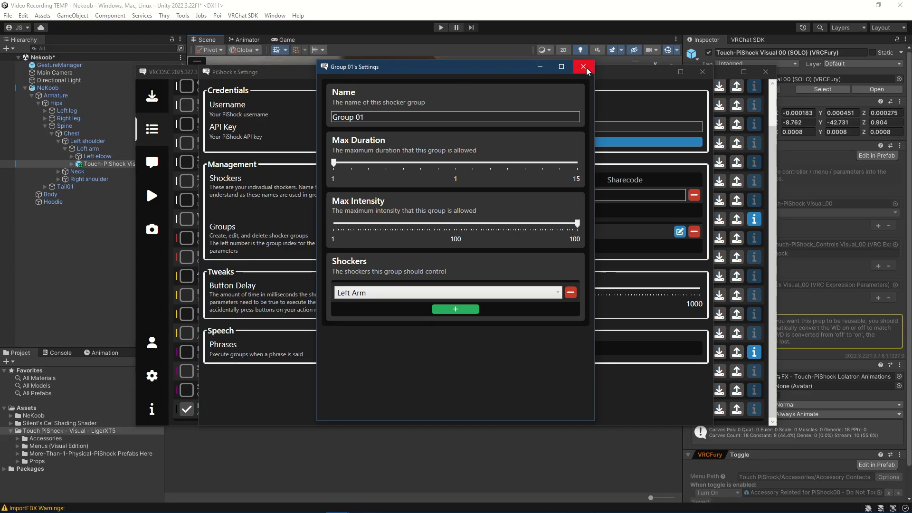
- Close Group 01's and PiShock's settings, returning to the Run page
{"action": "left_click", "coordinate": [582, 66]}
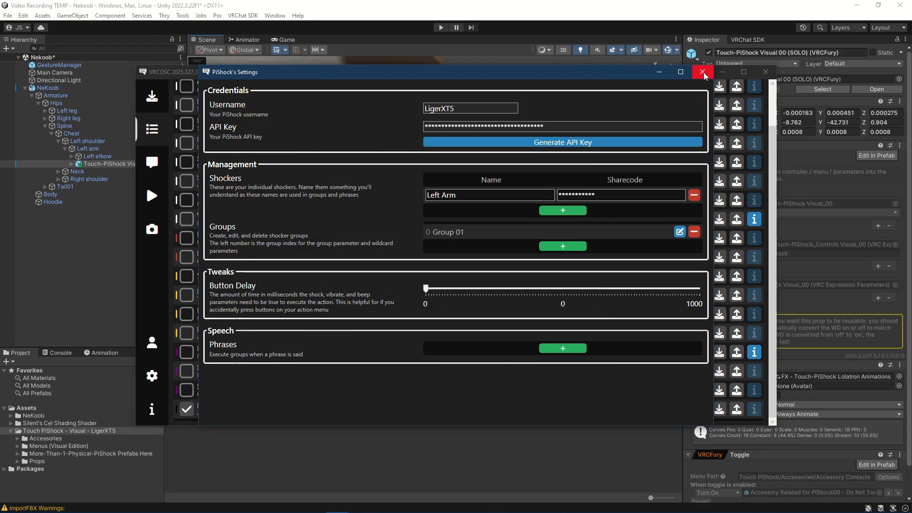
{"action": "left_click", "coordinate": [702, 71]}
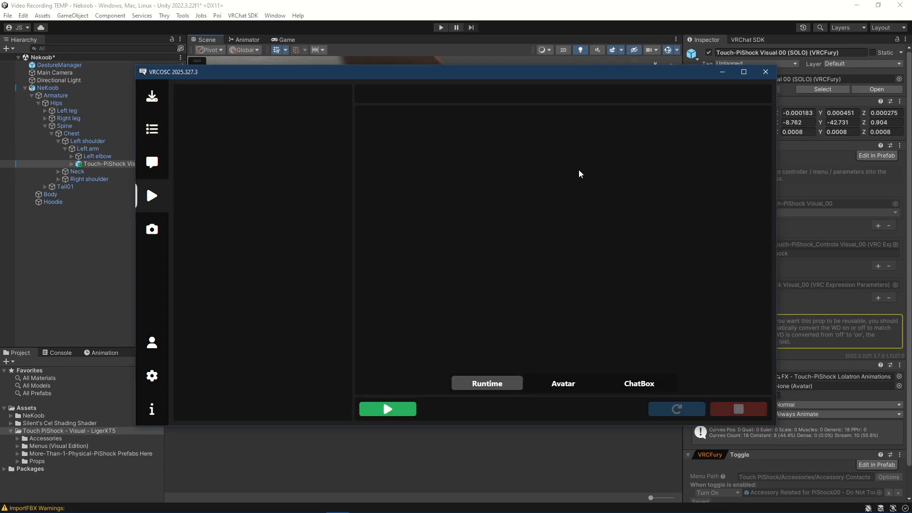
{"action": "mouse_move", "coordinate": [390, 435]}
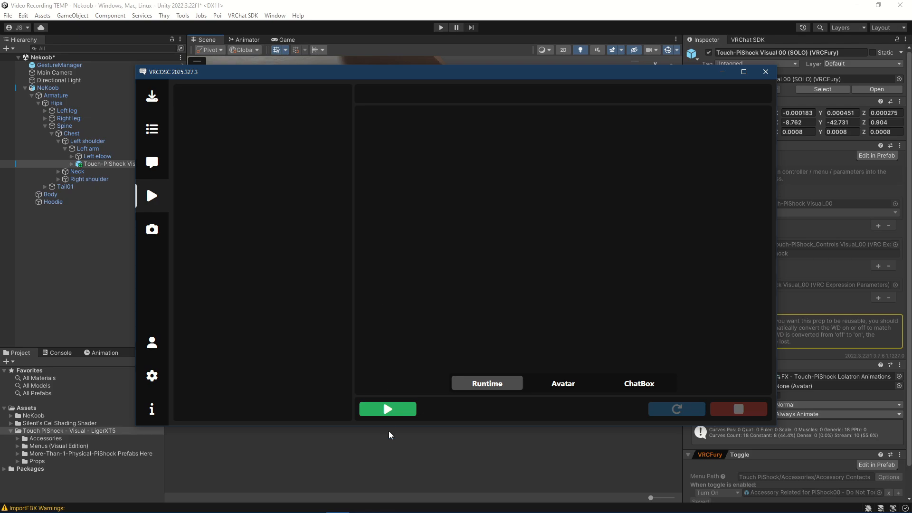
{"action": "mouse_move", "coordinate": [590, 291]}
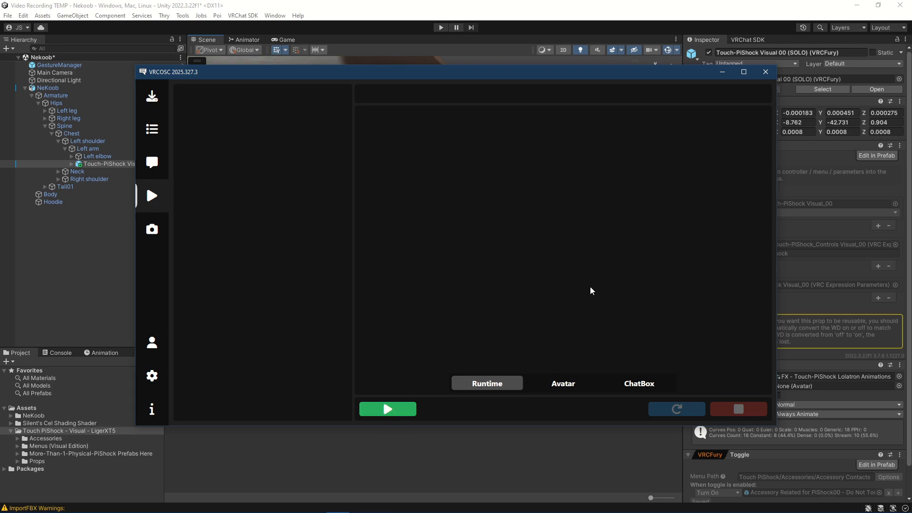
{"action": "mouse_move", "coordinate": [545, 270]}
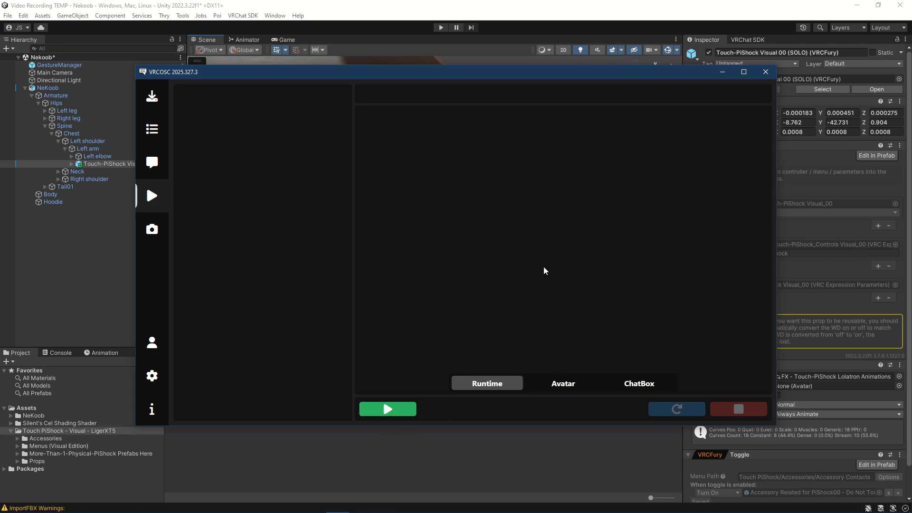
{"action": "mouse_move", "coordinate": [540, 204]}
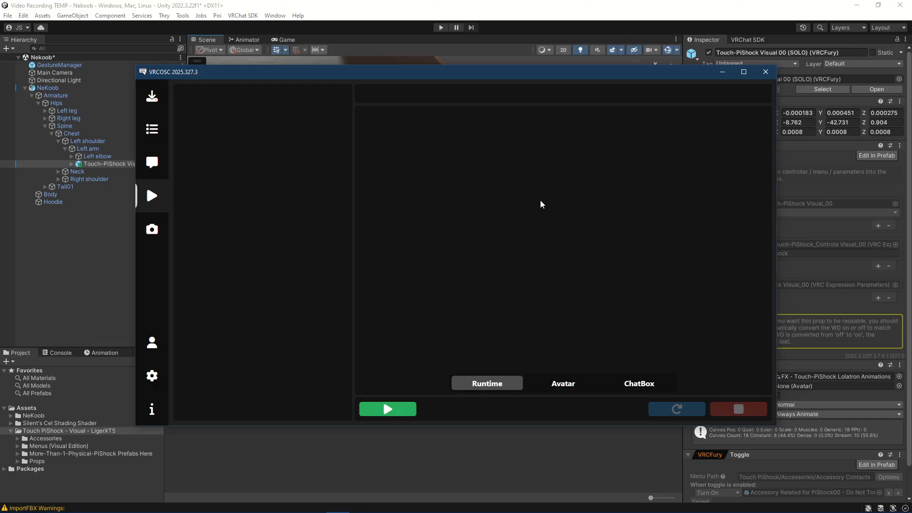
{"action": "mouse_move", "coordinate": [549, 280]}
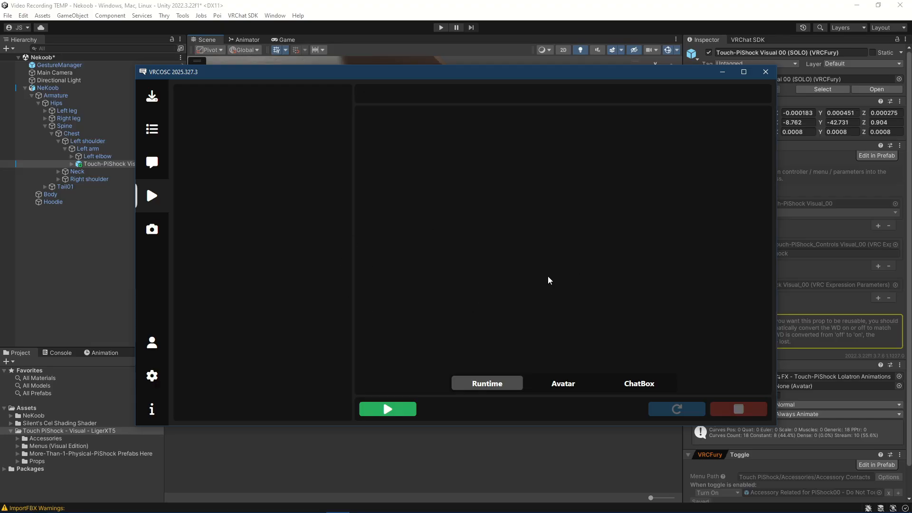
{"action": "mouse_move", "coordinate": [519, 267]}
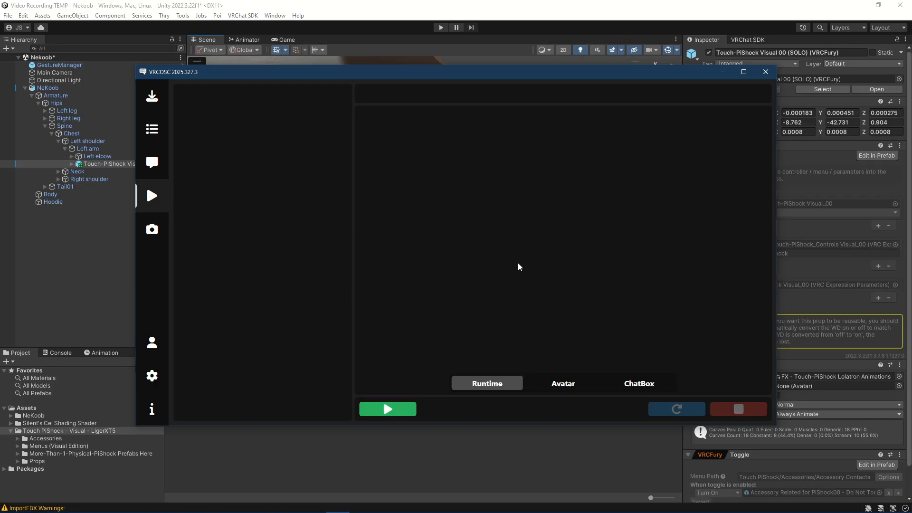
{"action": "mouse_move", "coordinate": [260, 88]}
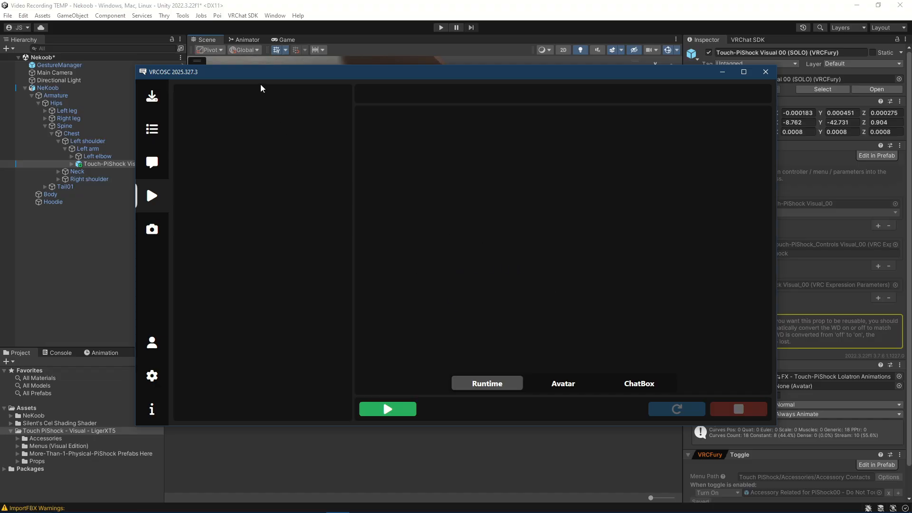
{"action": "mouse_move", "coordinate": [227, 226]}
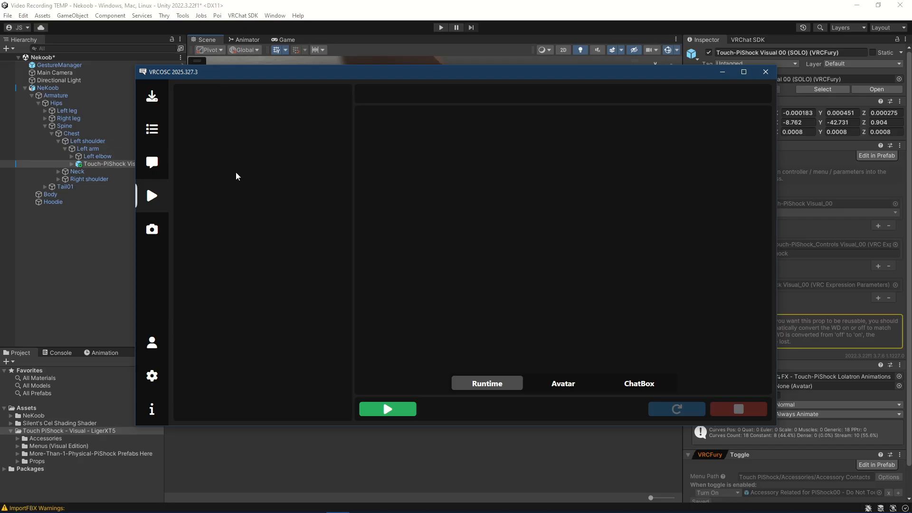
{"action": "mouse_move", "coordinate": [260, 172]}
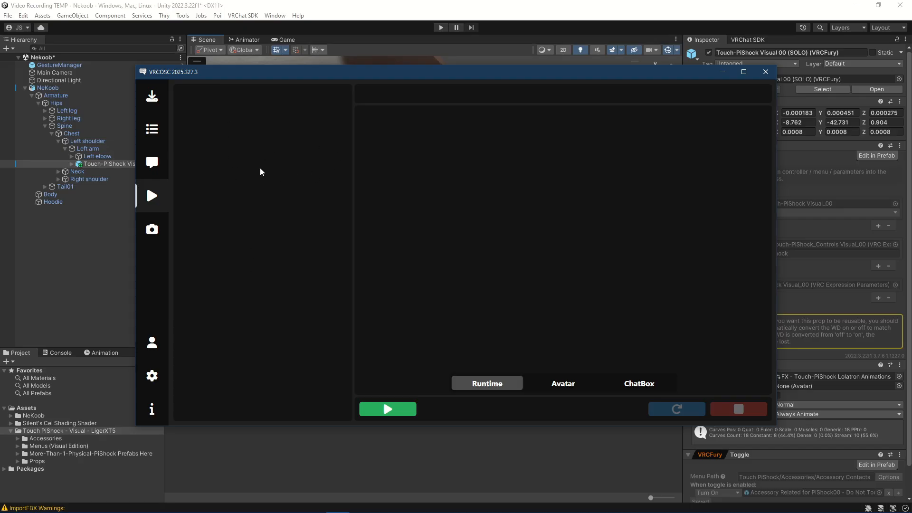
{"action": "mouse_move", "coordinate": [301, 172]}
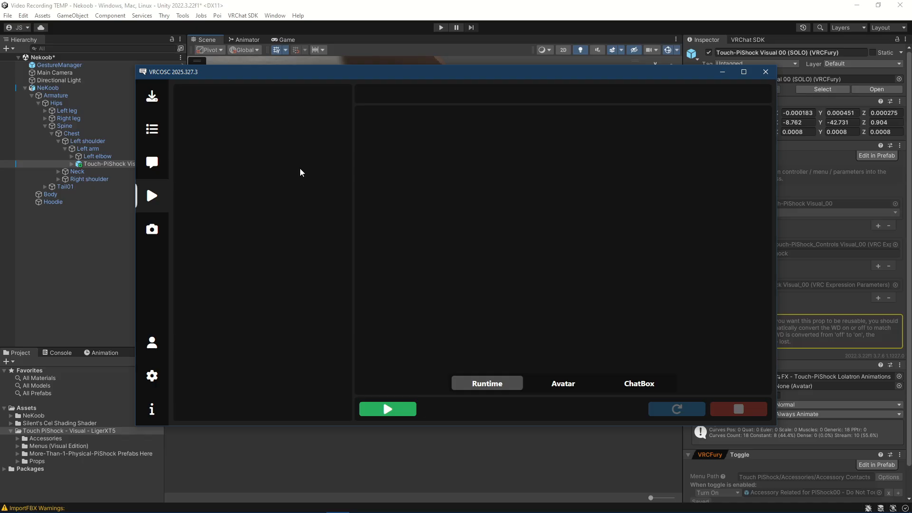
{"action": "mouse_move", "coordinate": [296, 223]}
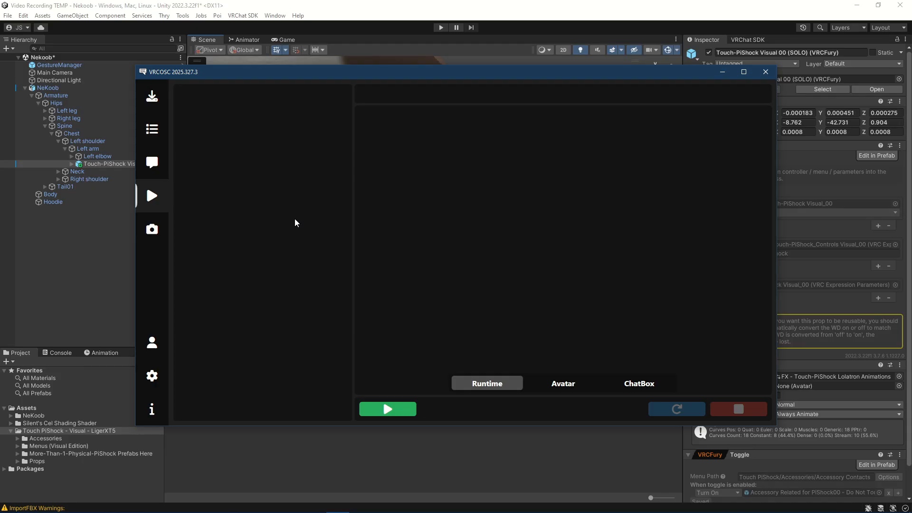
{"action": "mouse_move", "coordinate": [236, 209]}
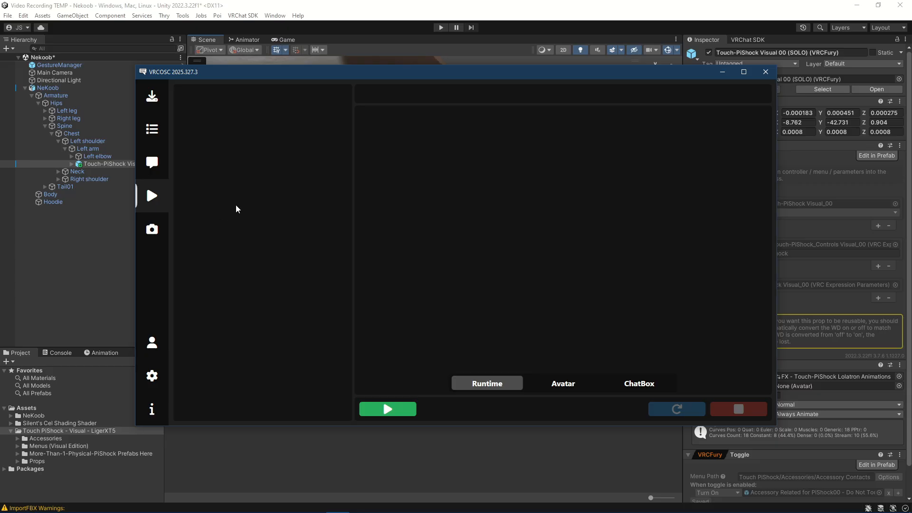
{"action": "mouse_move", "coordinate": [274, 266]}
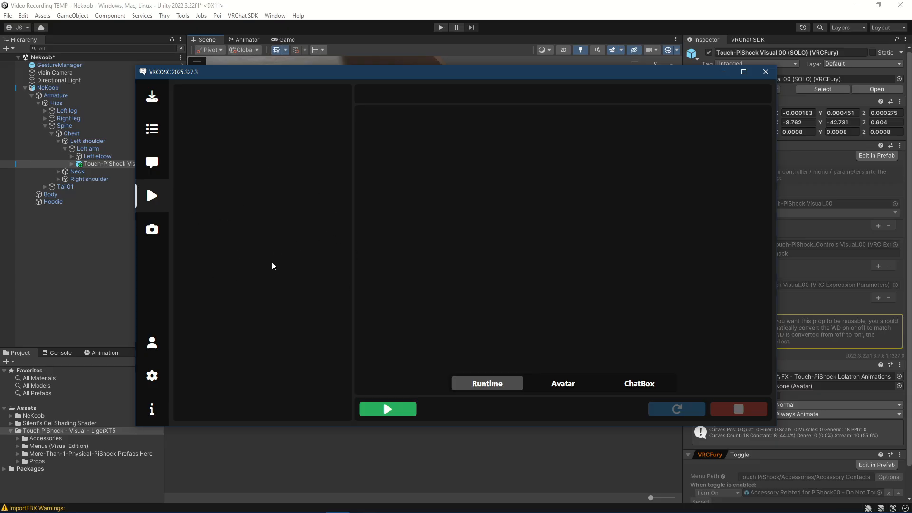
{"action": "mouse_move", "coordinate": [314, 271]}
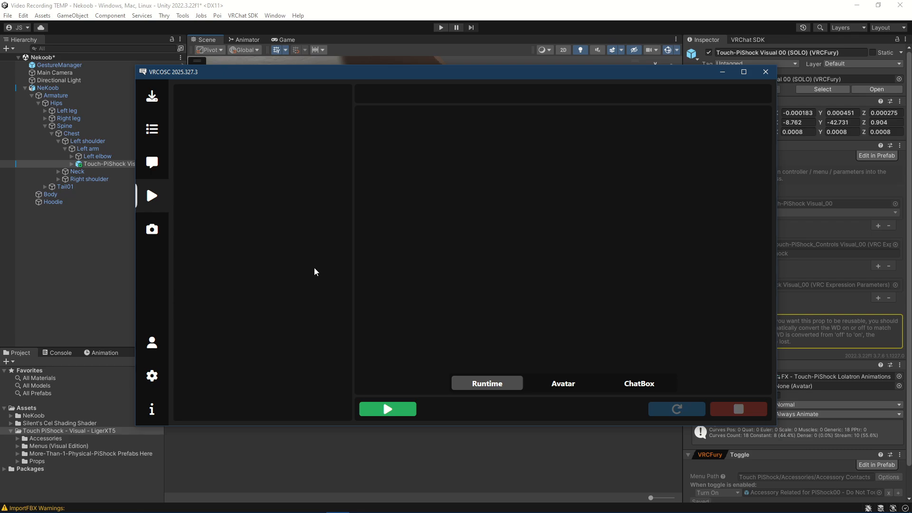
{"action": "mouse_move", "coordinate": [294, 267]}
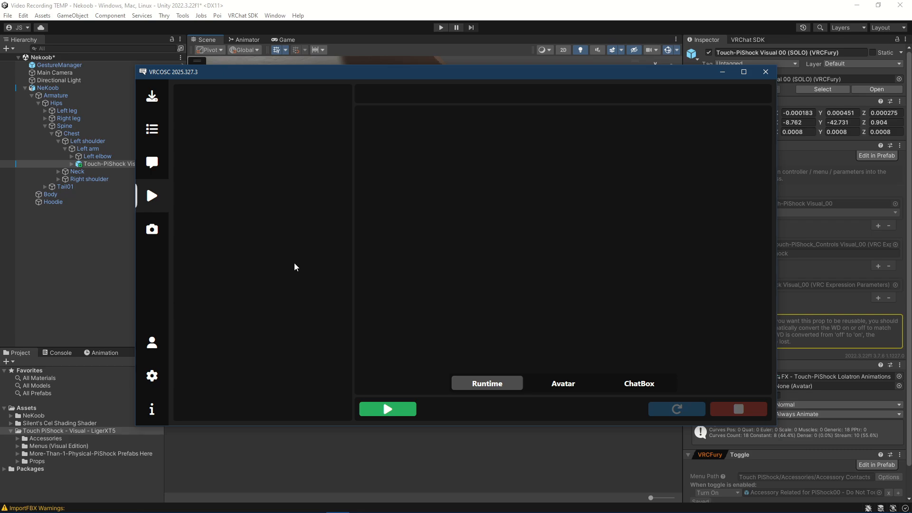